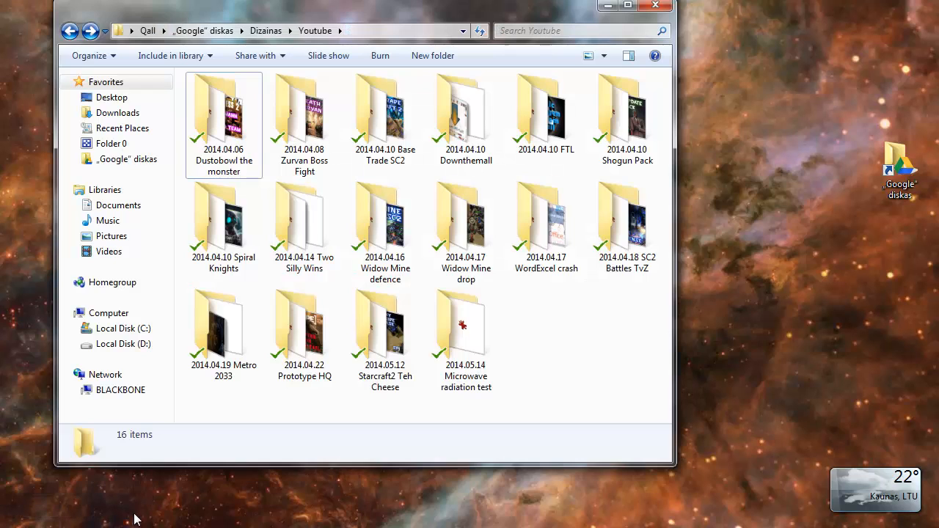
mouse_move(716, 418)
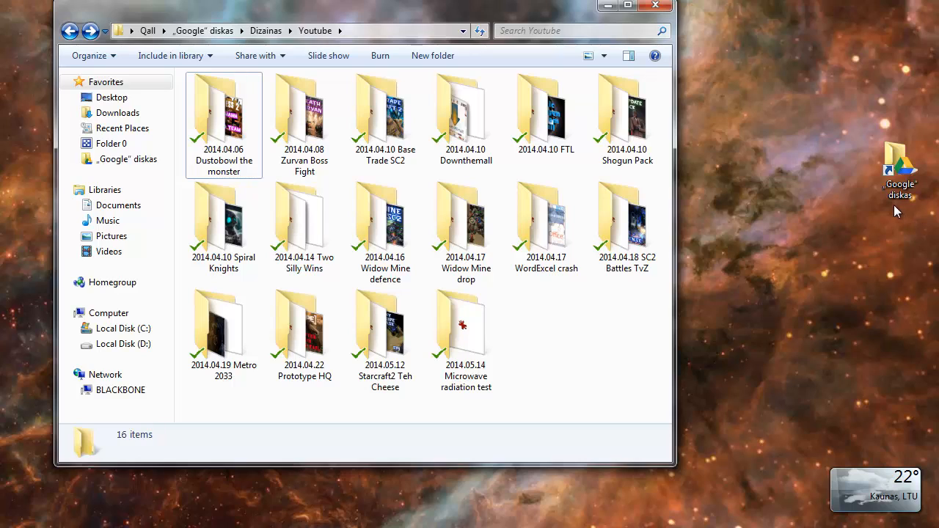
mouse_move(898, 208)
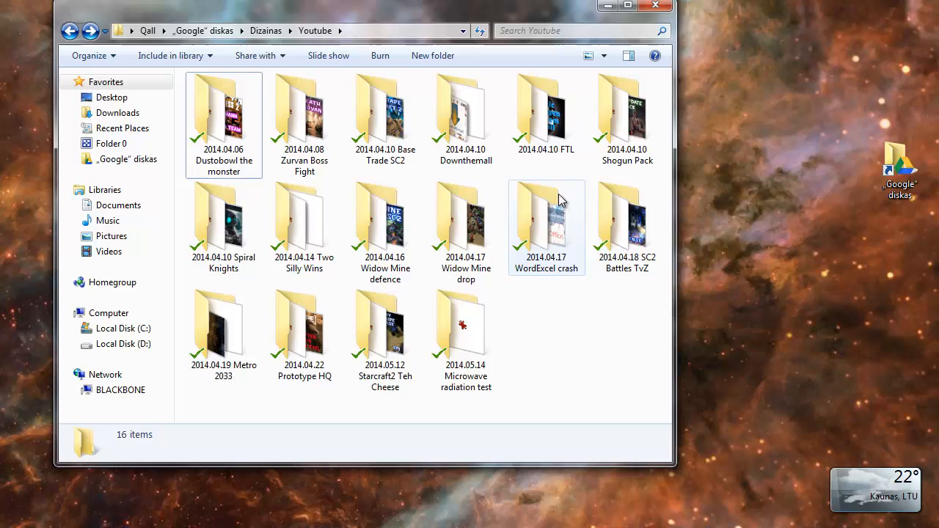
mouse_move(555, 174)
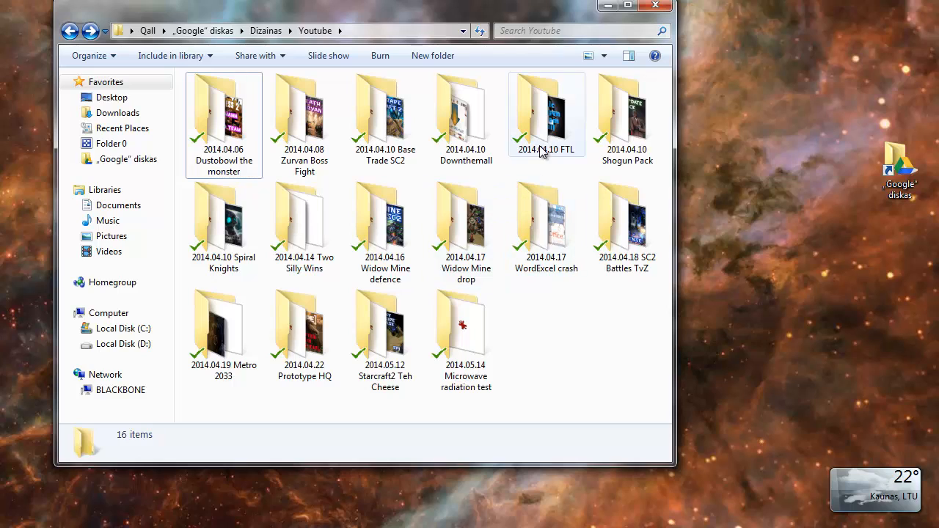
- Look inside the 2014.04.10 FTL folder and return to the Youtube folder
double_click(546, 110)
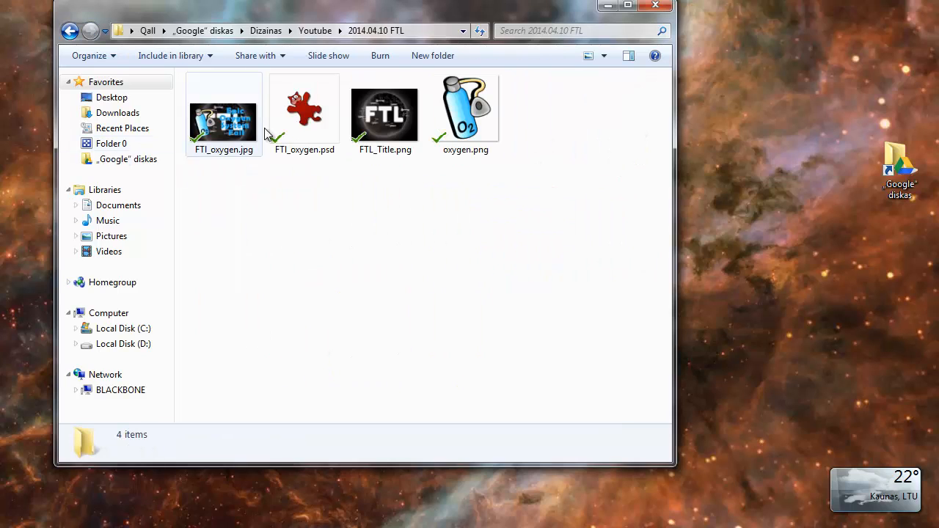
left_click(385, 115)
type("ftl")
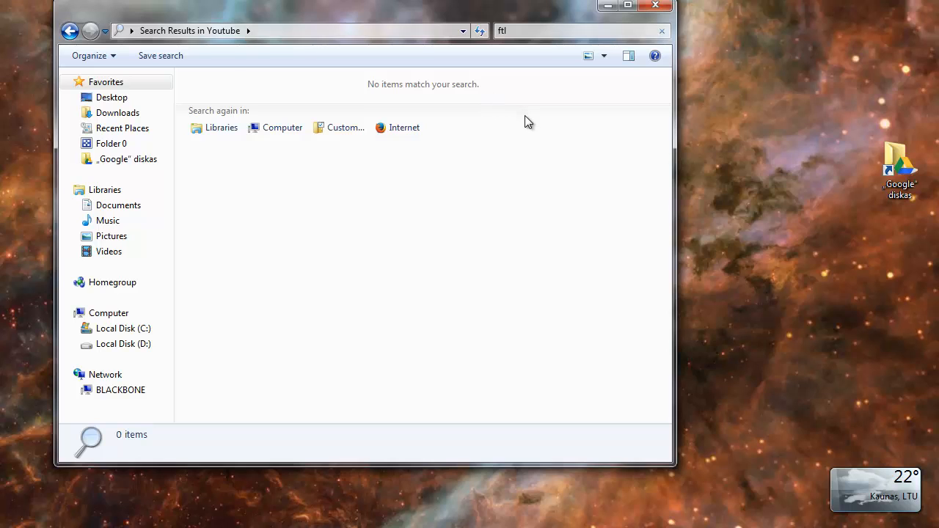
mouse_move(264, 89)
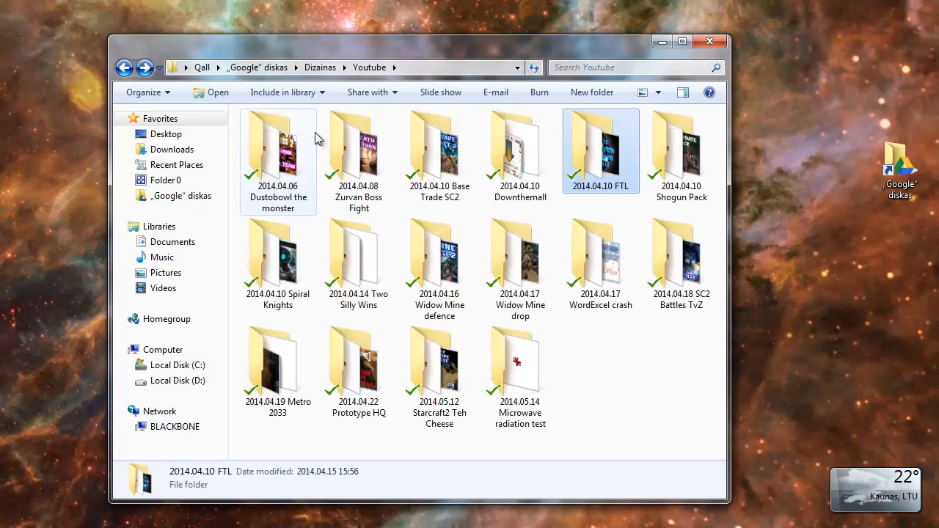
- Bring up Folder Options from the Tools menu after revealing the menu bar
key("alt")
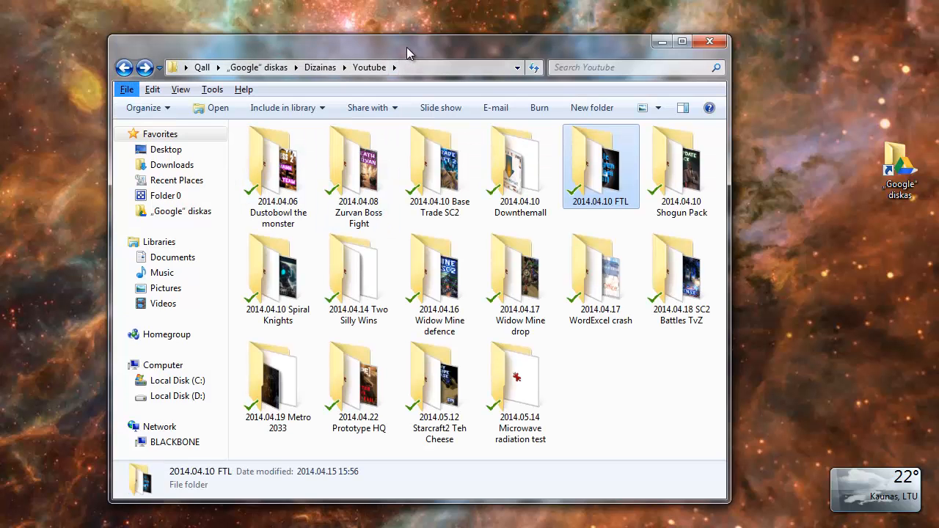
left_click(212, 89)
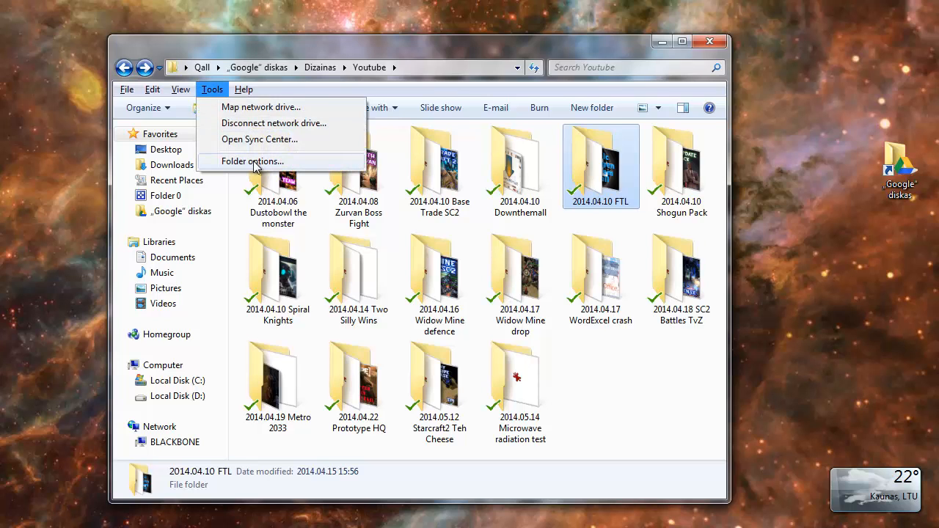
left_click(253, 160)
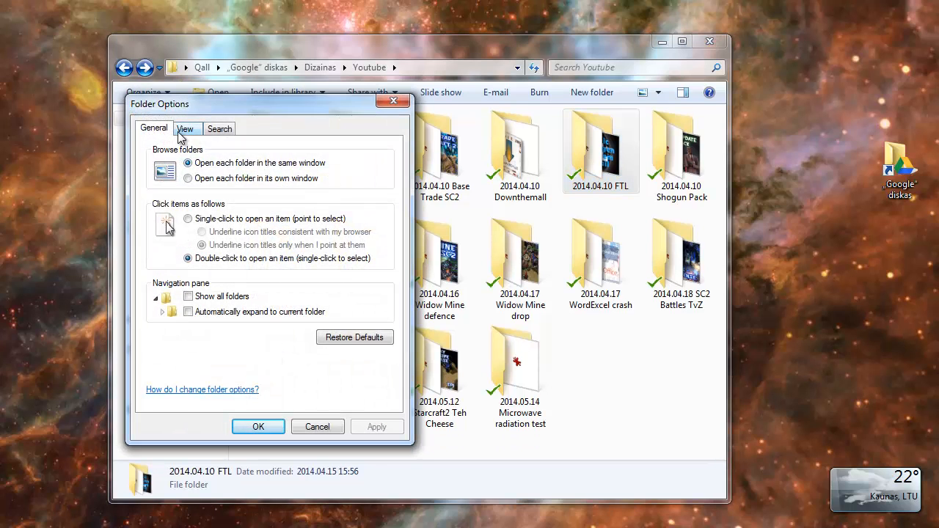
- Enable 'Don't use the index when searching in file folders for system files' and save with OK
left_click(220, 129)
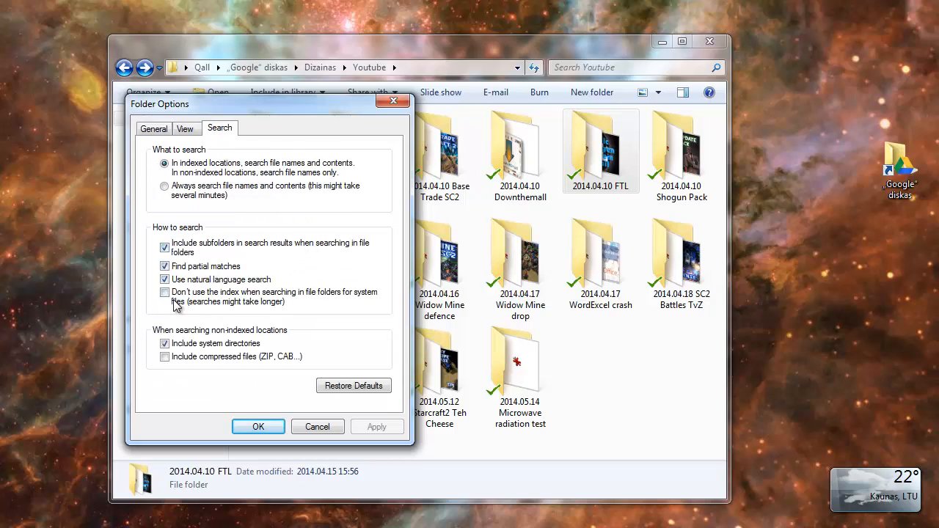
left_click(164, 292)
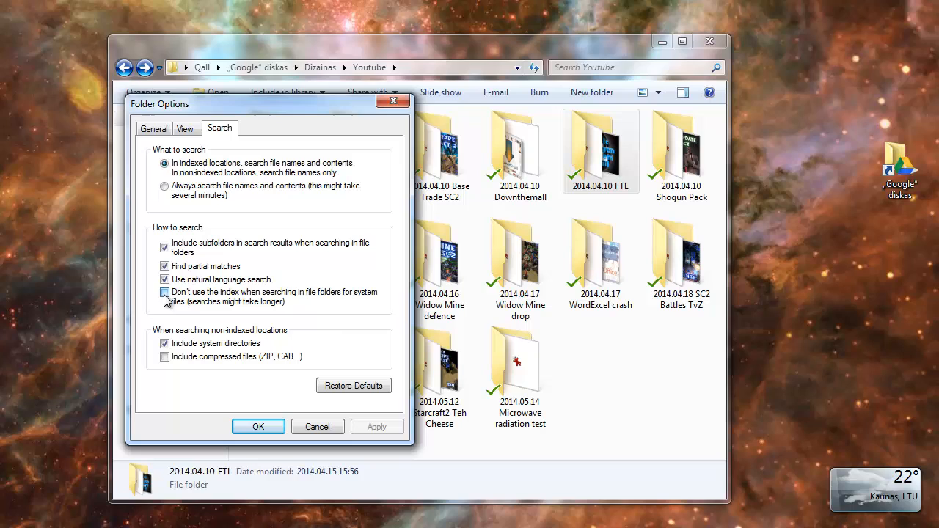
left_click(164, 292)
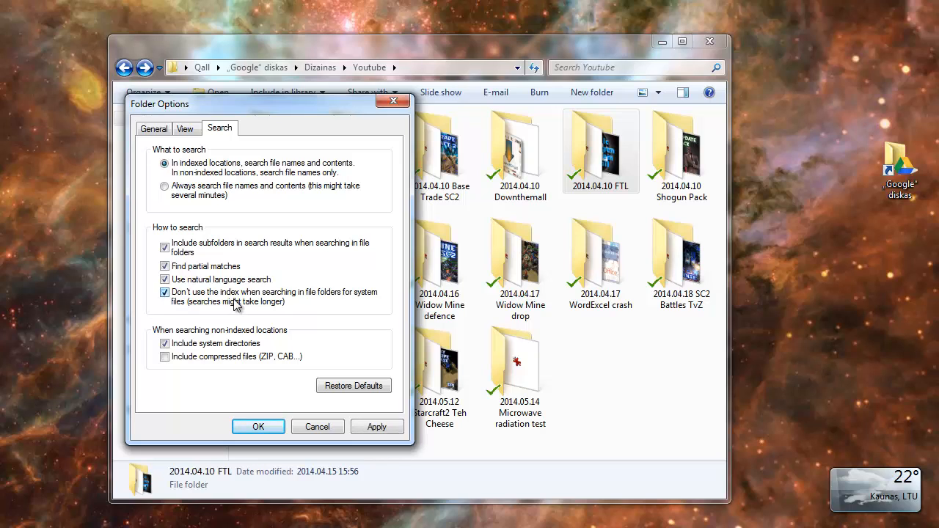
mouse_move(199, 302)
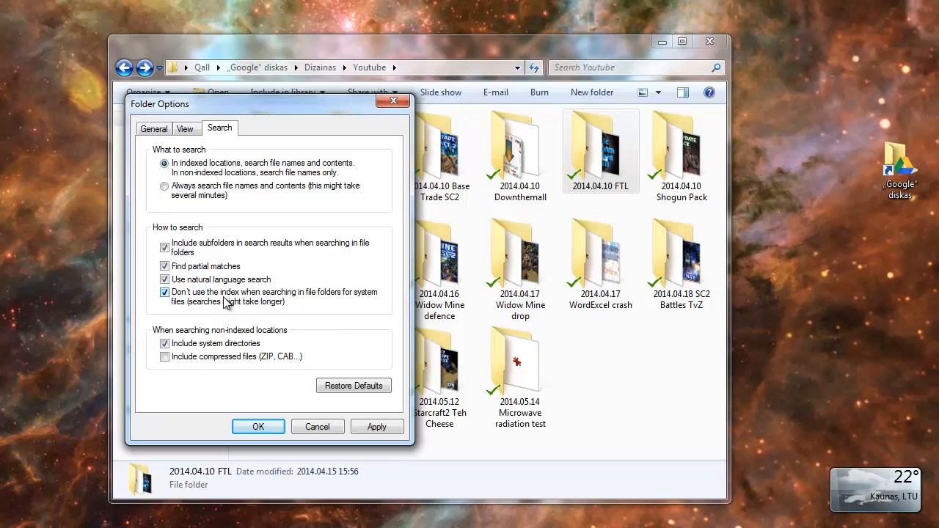
mouse_move(293, 311)
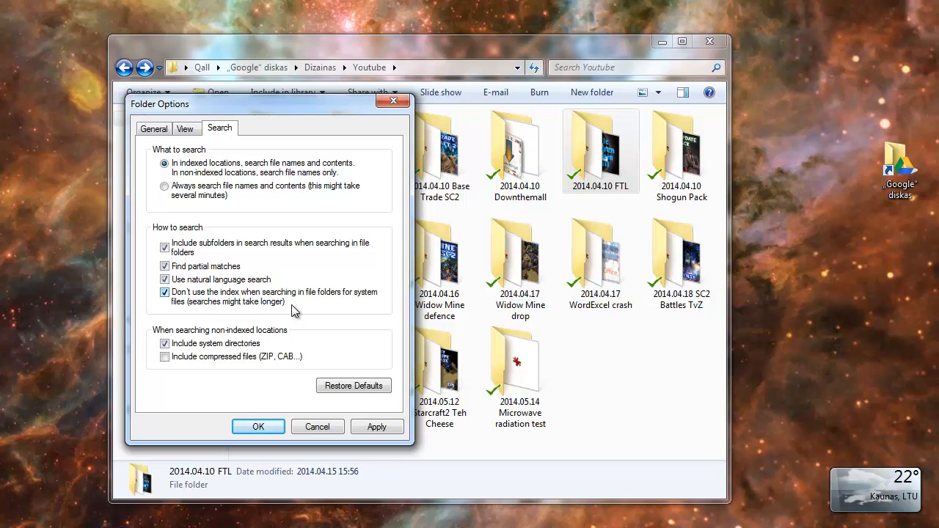
mouse_move(229, 314)
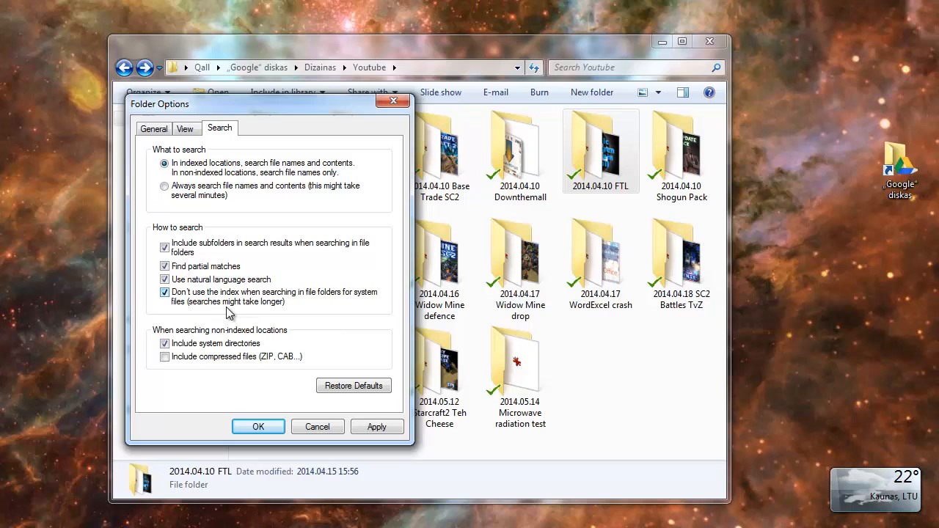
mouse_move(304, 311)
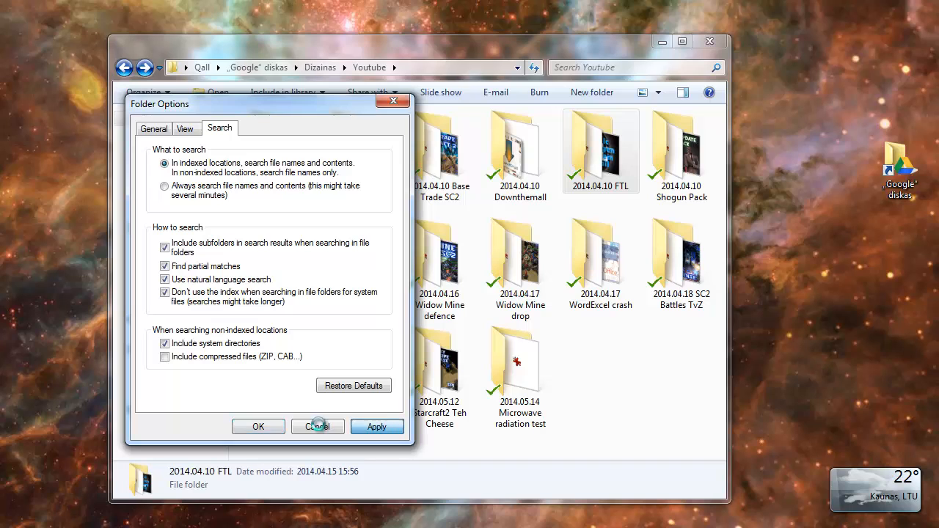
left_click(317, 426)
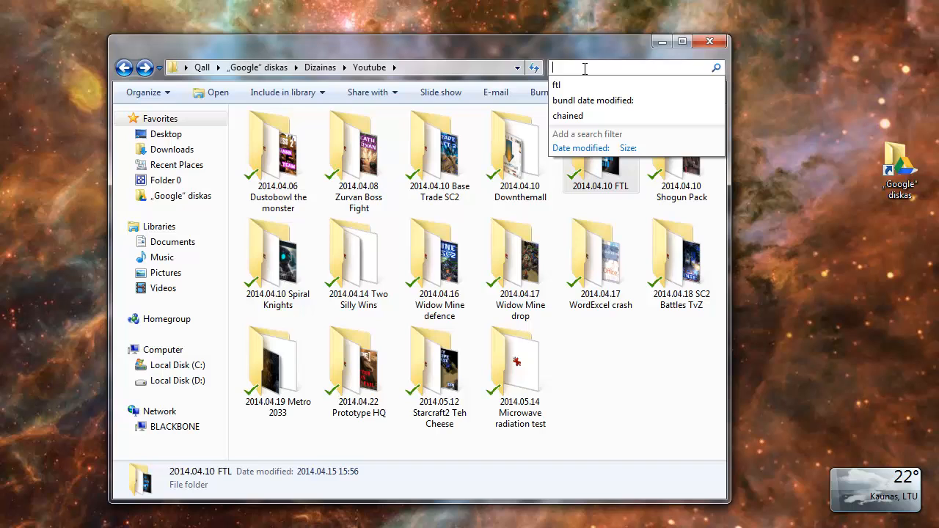
- Search the Youtube folder for 'ftl' and select the FTL_Title.png result among the four items
type("ftl")
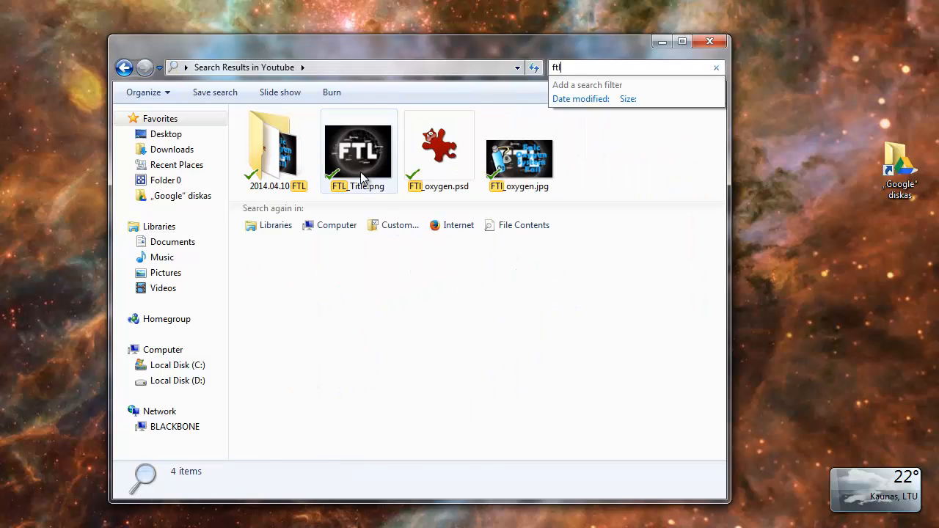
left_click(358, 150)
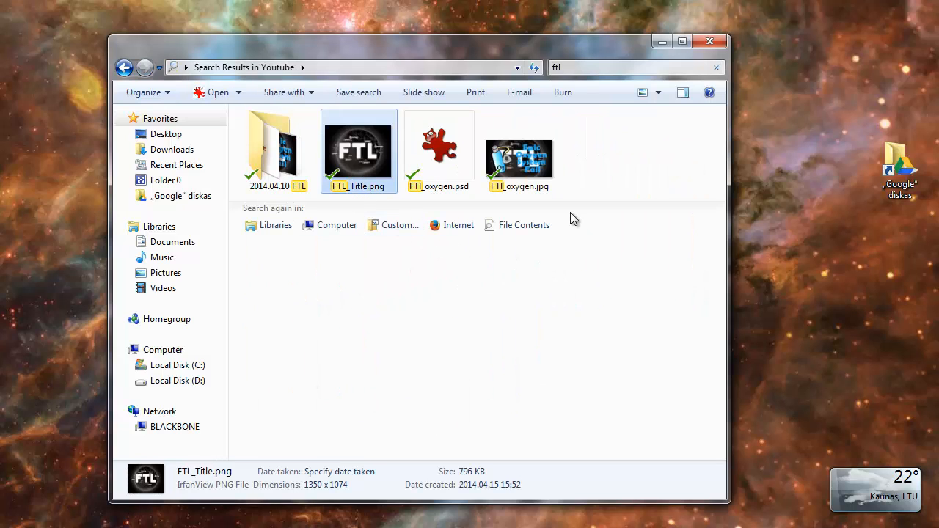
mouse_move(592, 186)
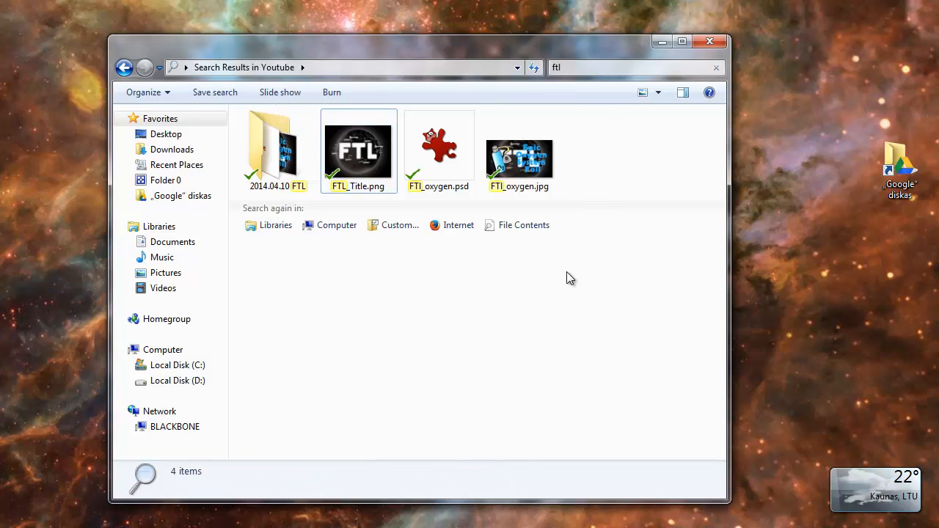
mouse_move(563, 294)
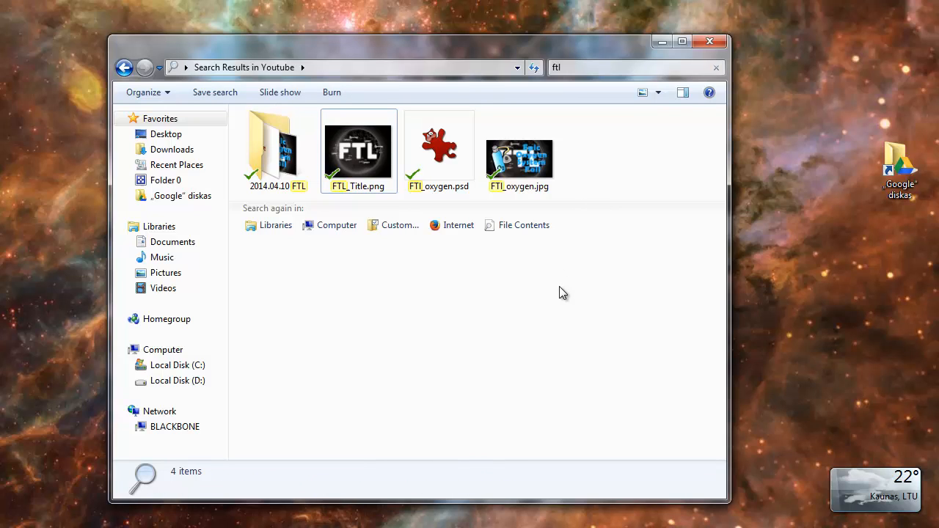